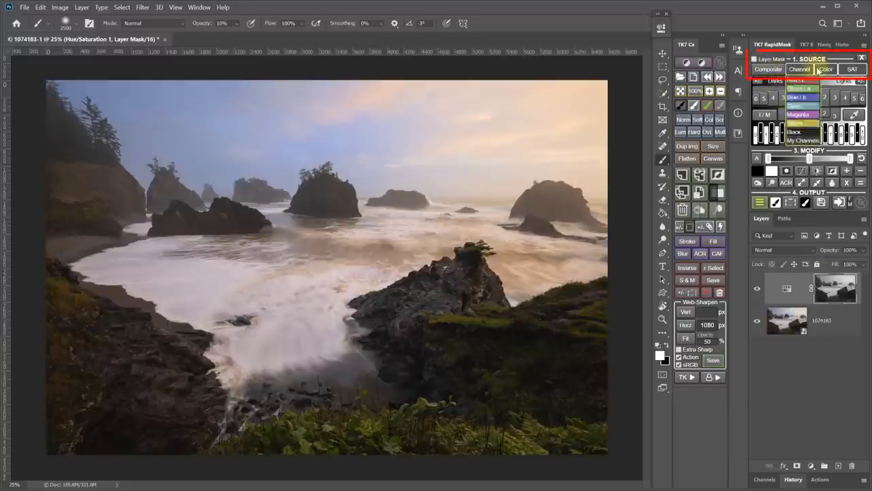
Preview a Channel-based Lights 1 mask in RapidMask, then narrow it to Lights 2/3.
left_click(769, 69)
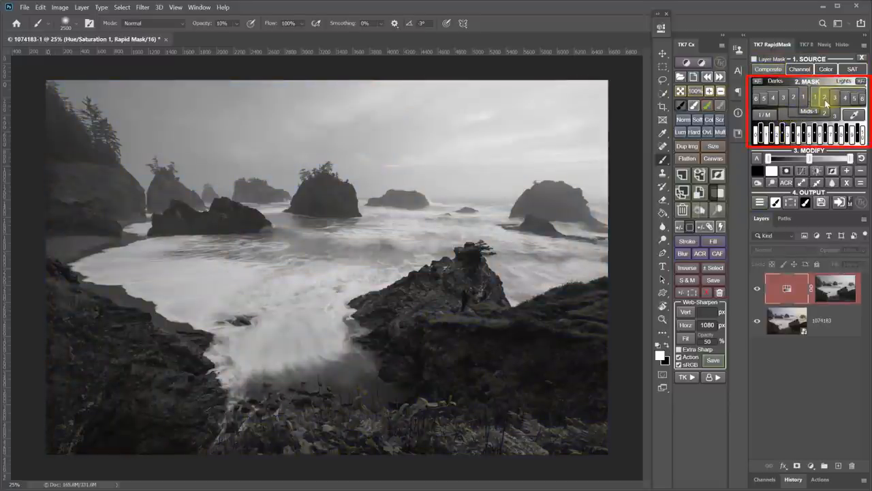
left_click(835, 98)
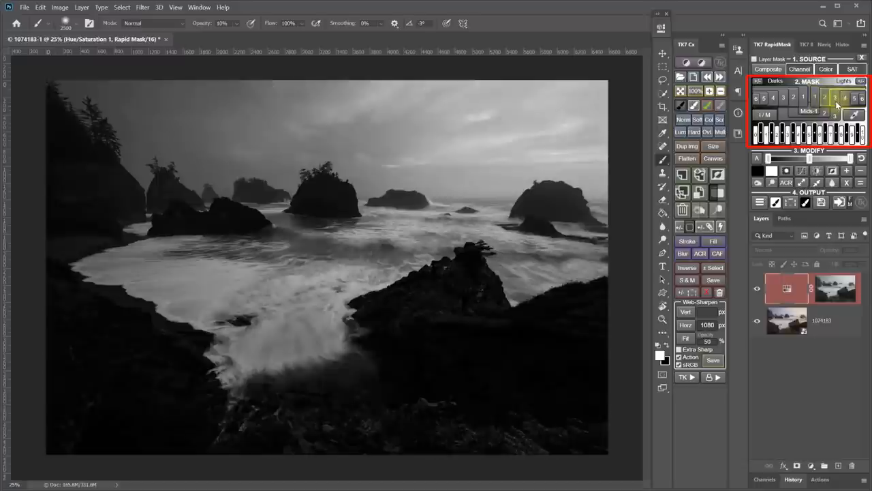
left_click(815, 96)
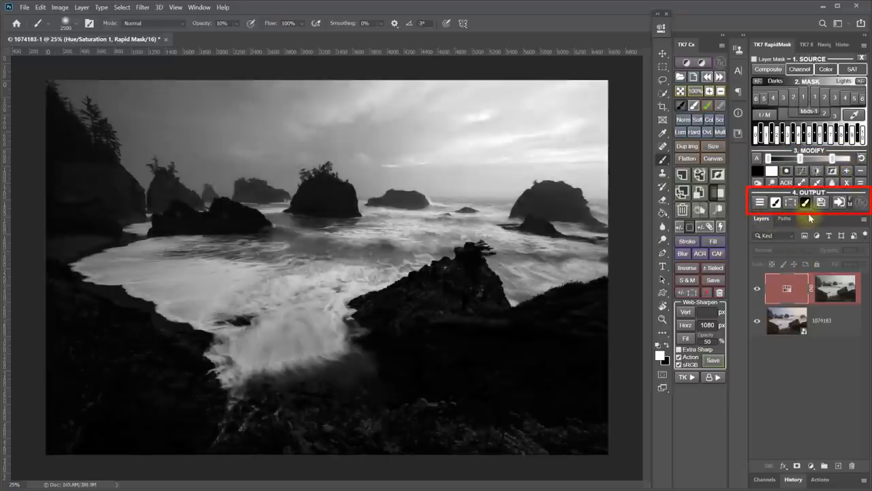
left_click(759, 202)
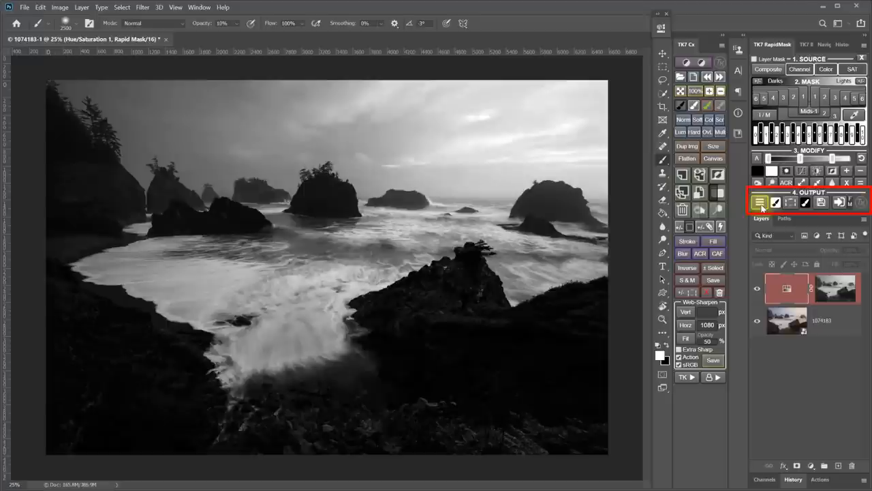
left_click(759, 202)
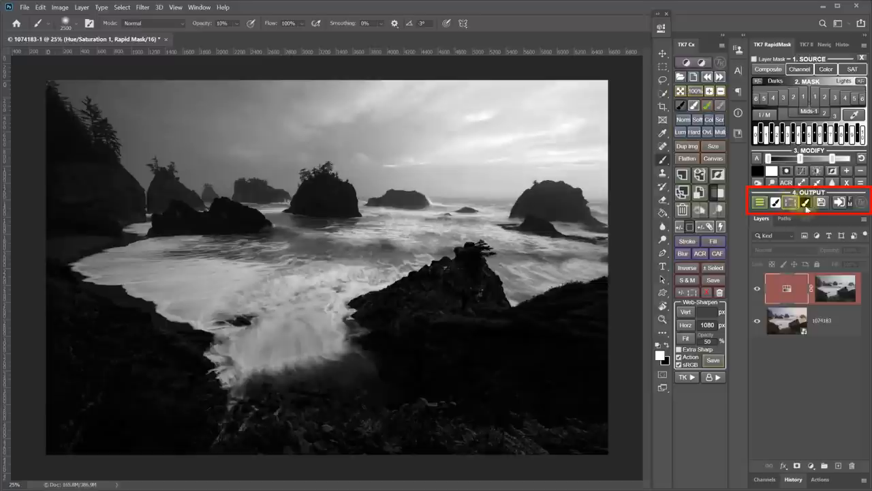
left_click(839, 202)
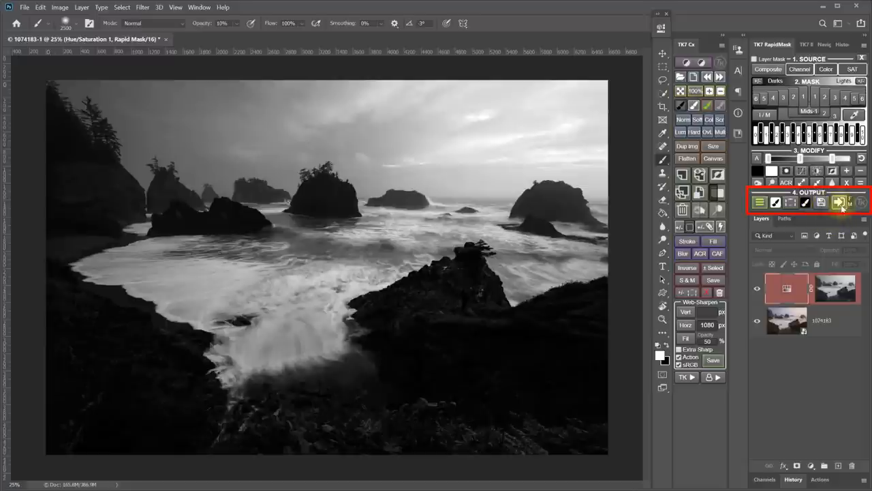
left_click(838, 202)
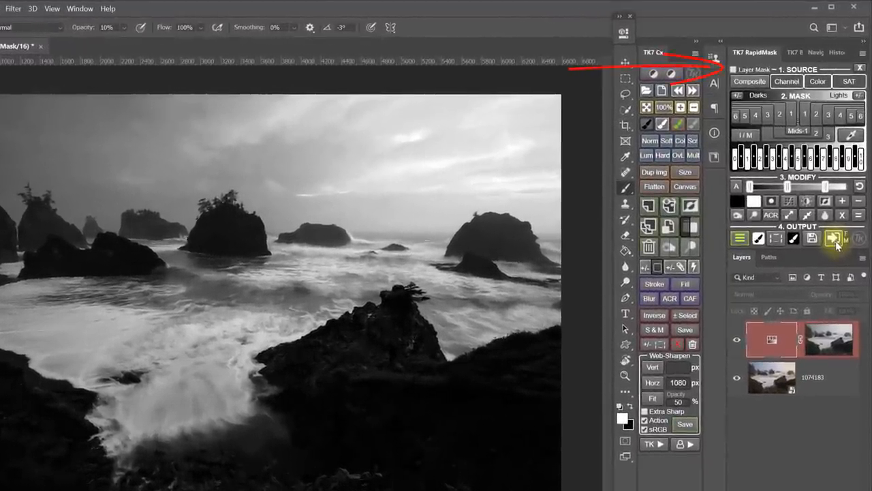
Exit the mask preview and add a default Levels adjustment layer.
left_click(833, 237)
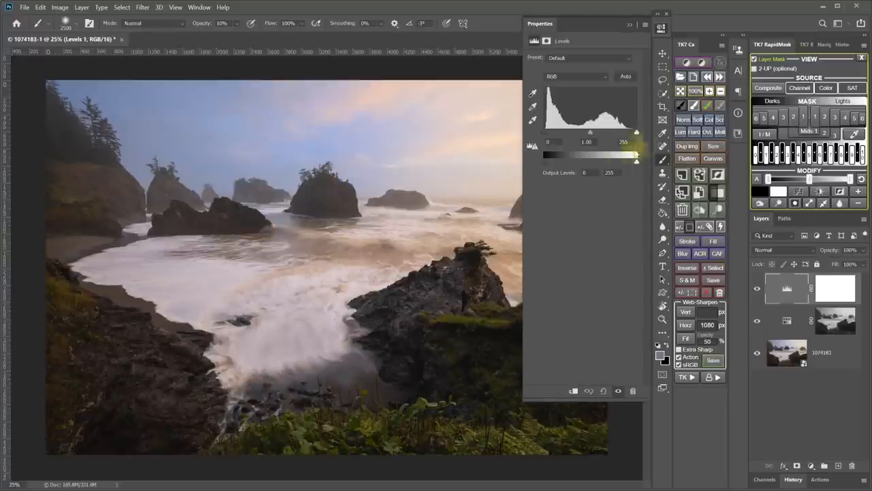
Set the Levels white point to 242 and midtones to 0.42, then close Properties.
left_click_drag(636, 152, 631, 152)
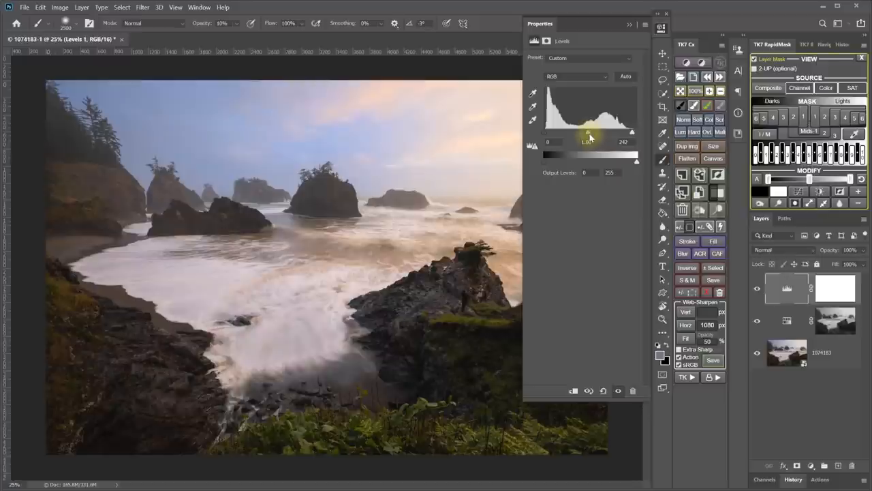
left_click_drag(588, 132, 607, 132)
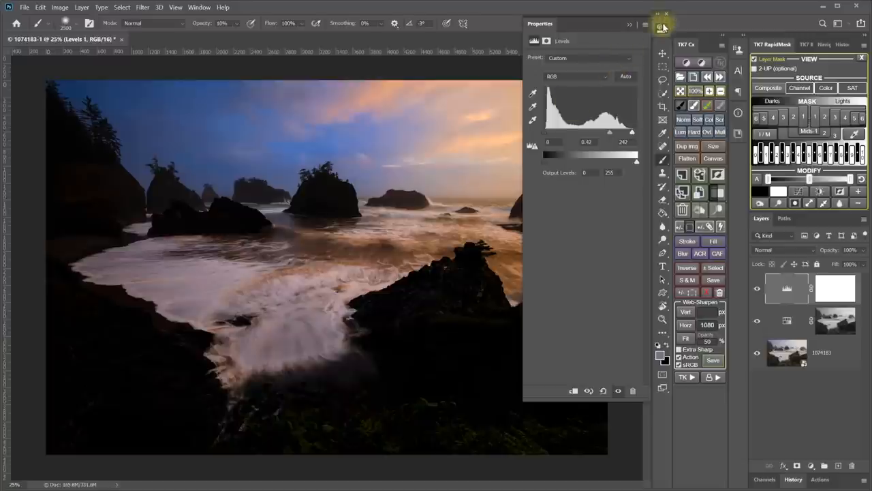
left_click(666, 13)
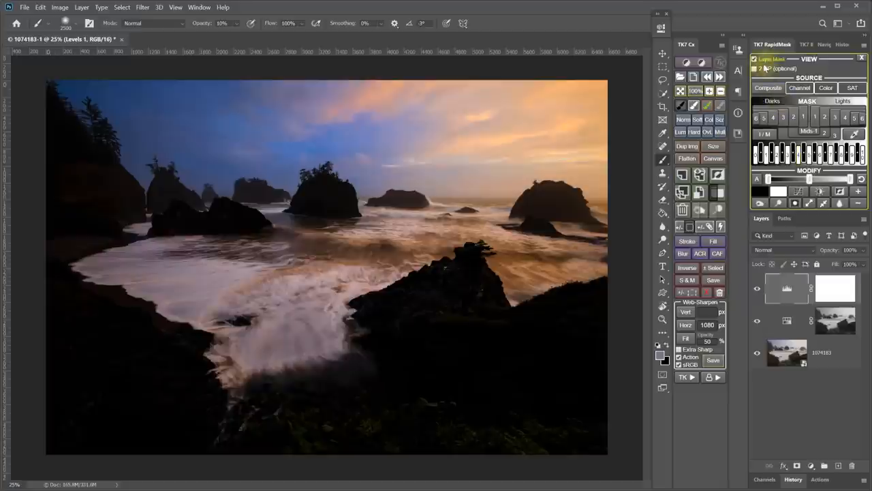
Output the RapidMask lights mask to the Levels 1 layer mask via the Layer Mask option.
left_click(800, 87)
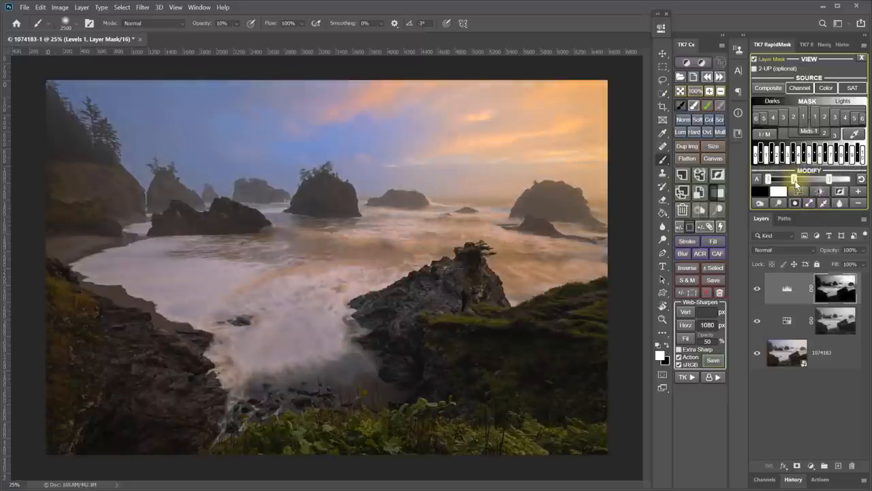
Adjust the Levels 1 mask's tonal range and brightness with the RapidMask Modify sliders.
left_click_drag(794, 180, 821, 180)
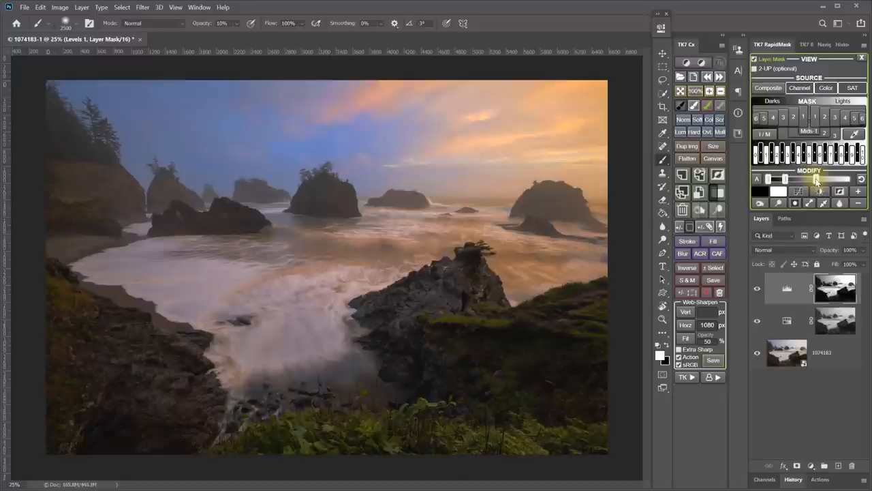
left_click(811, 321)
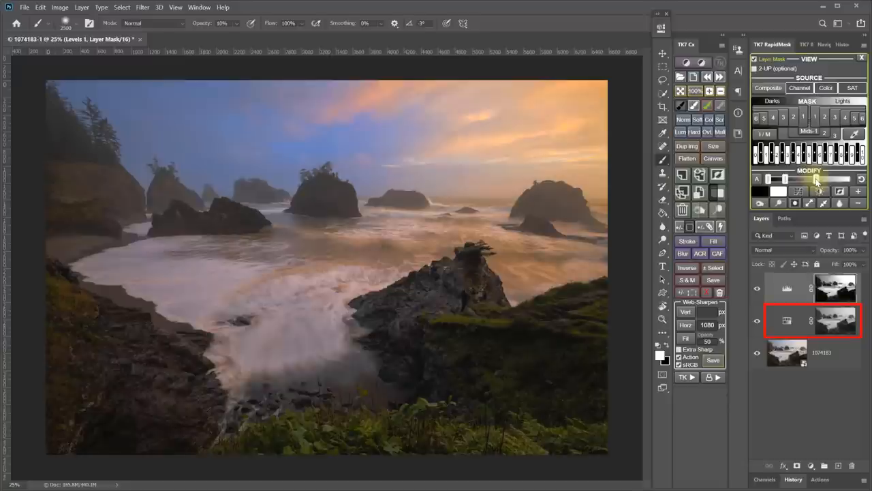
left_click_drag(246, 81, 313, 191)
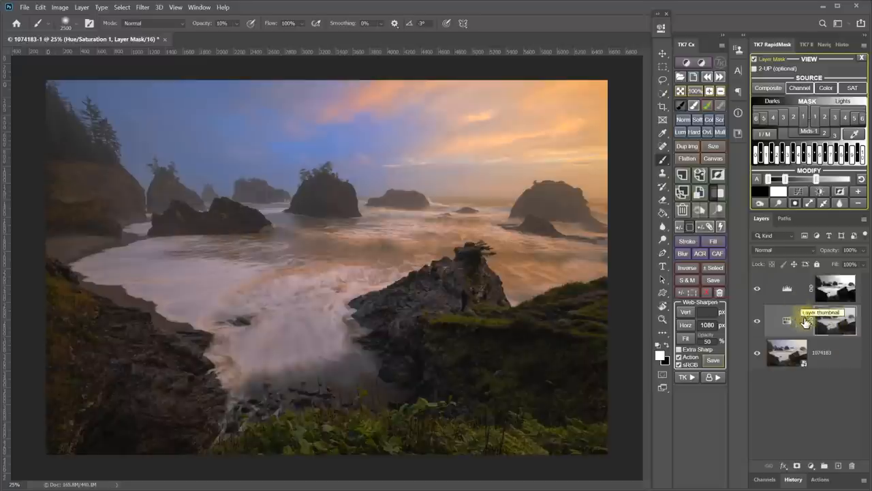
Target the Hue/Saturation 1 layer mask and start a colour-based mask in RapidMask.
left_click(835, 320)
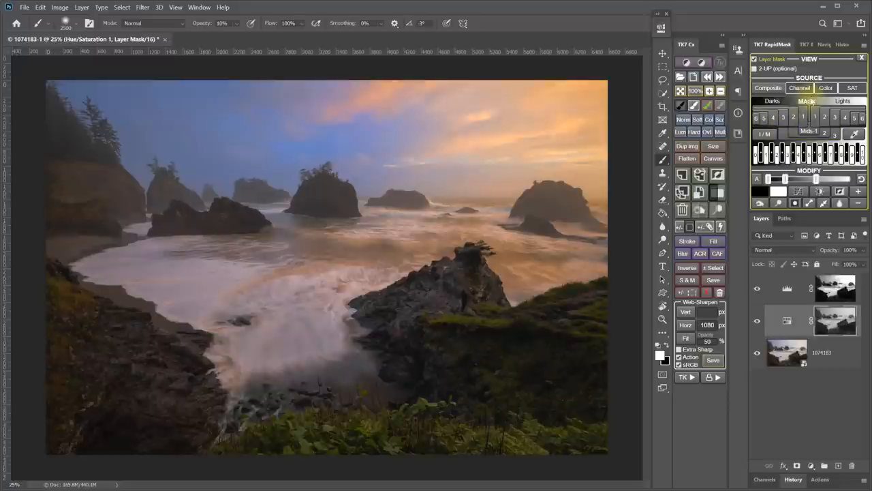
left_click(807, 100)
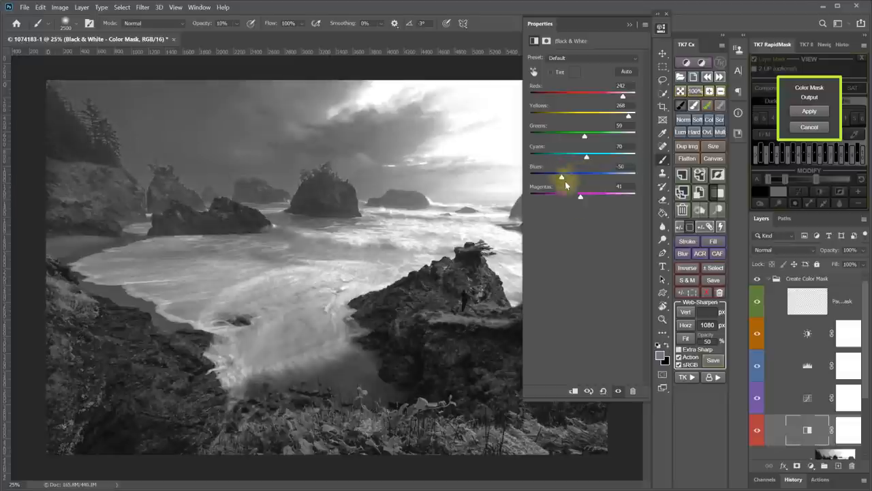
Set Black & White Cyans to 11 and Magentas to 217, then apply the colour mask.
left_click_drag(586, 157, 574, 157)
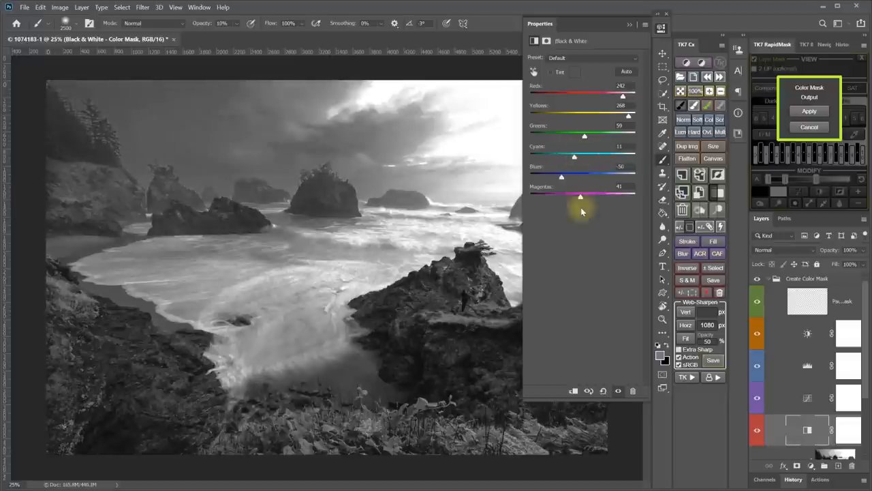
left_click_drag(581, 197, 611, 196)
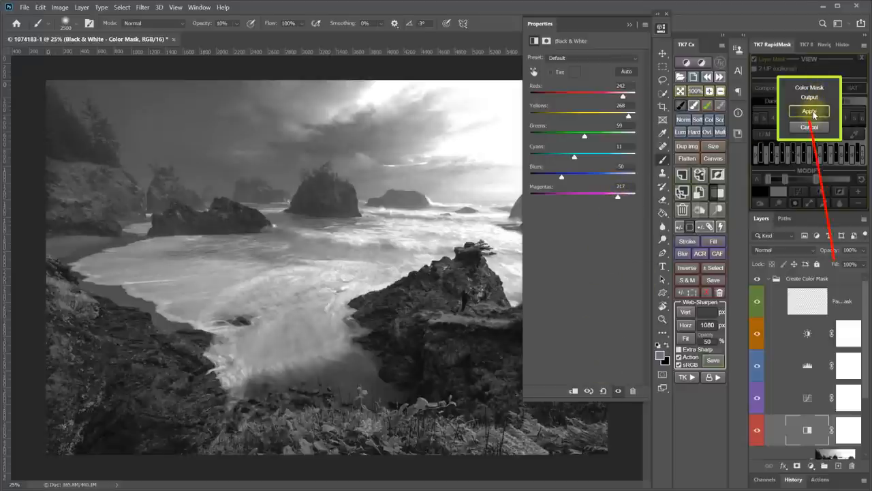
left_click(810, 111)
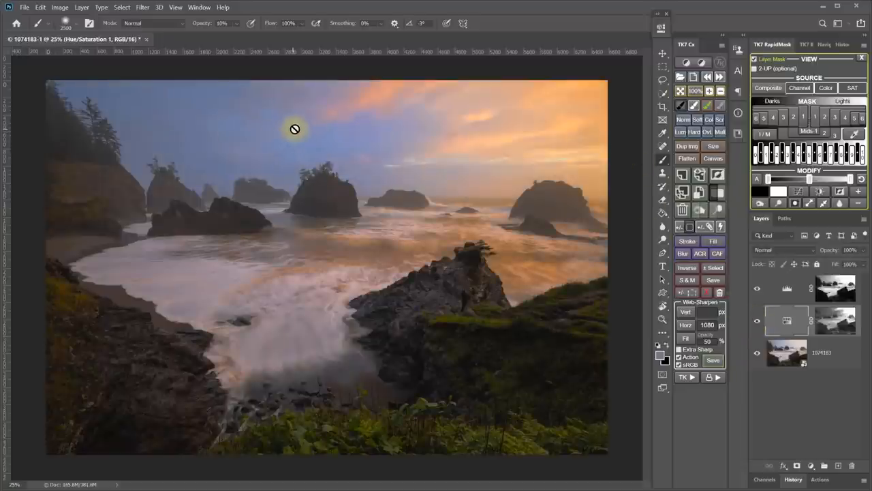
mouse_move(570, 94)
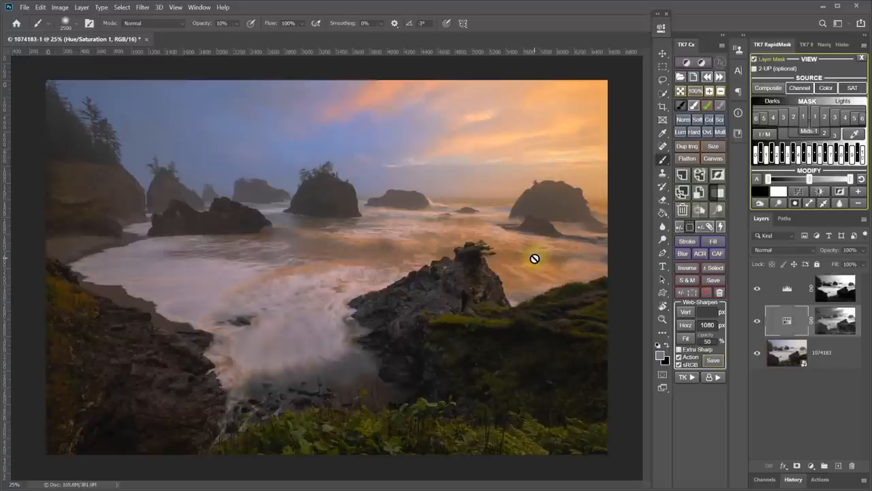
mouse_move(525, 286)
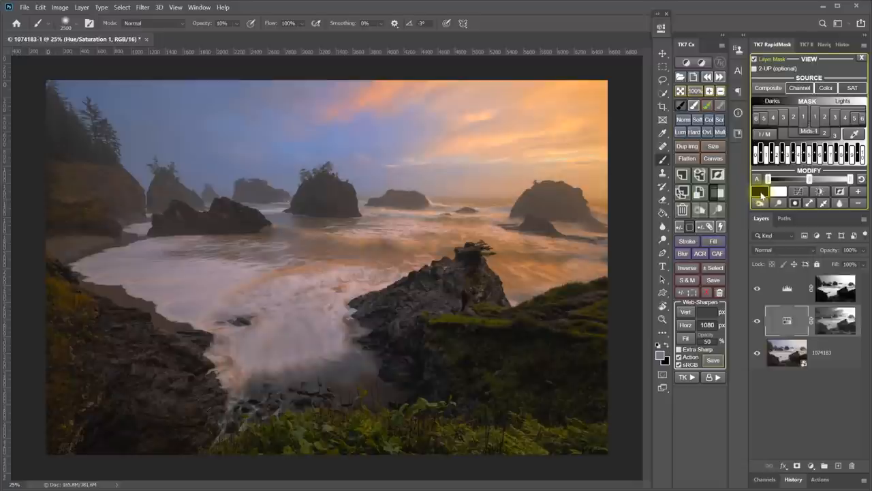
Open the RapidMask Modify controls for the Hue/Saturation layer mask.
left_click(759, 192)
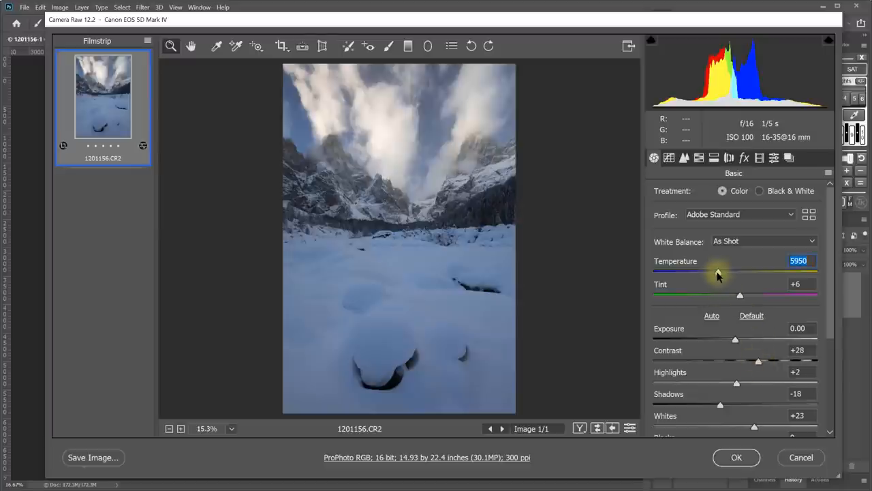
left_click_drag(719, 272, 770, 272)
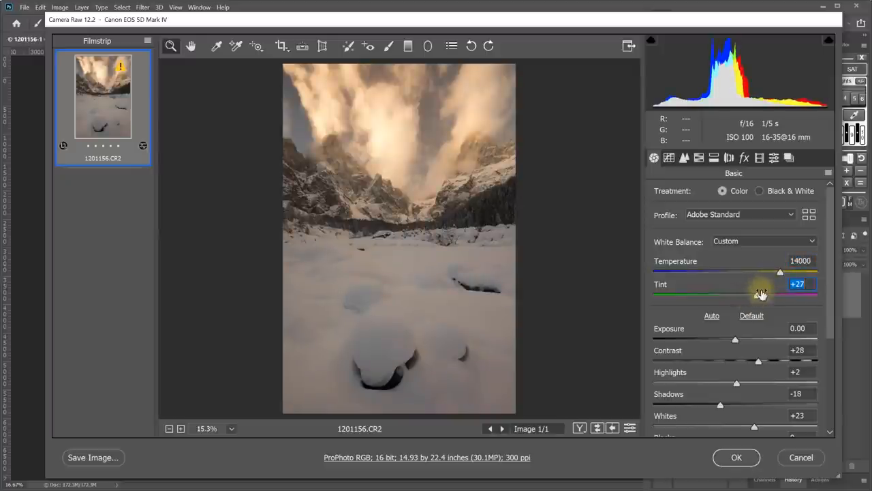
left_click_drag(780, 272, 782, 271)
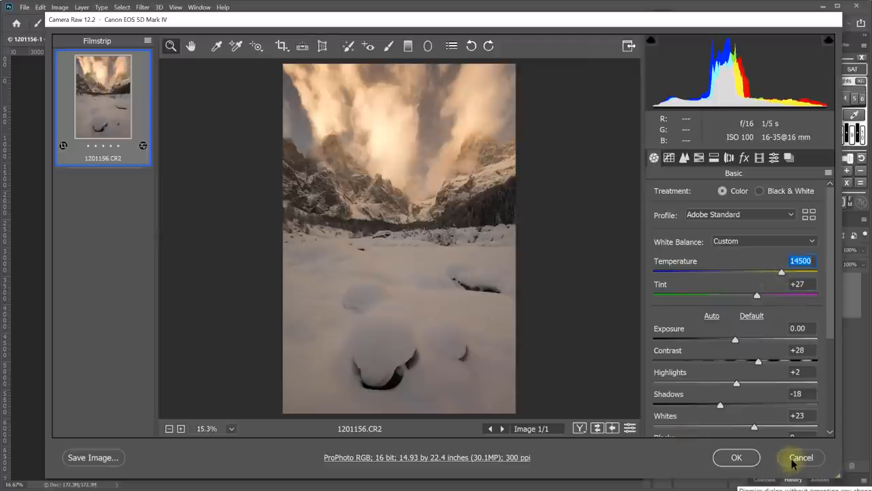
left_click(736, 457)
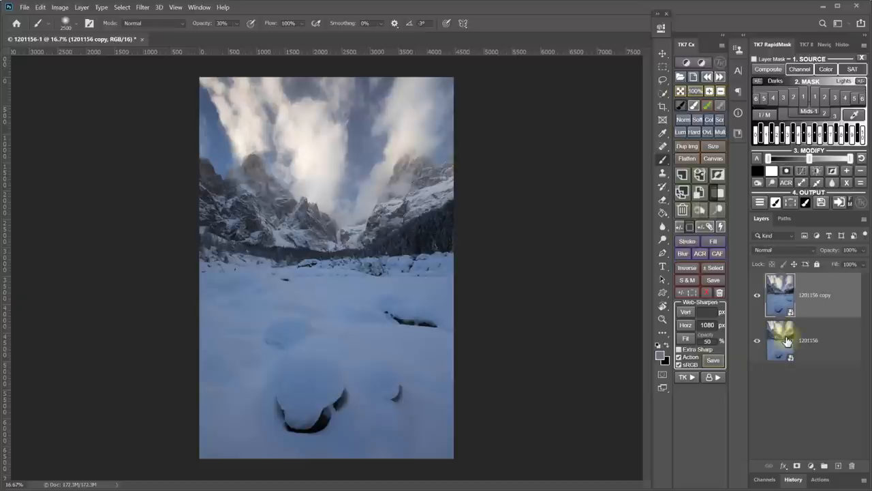
In Camera Raw set Temperature 15500, Tint +28, Contrast +43, Vibrance +8, Saturation +6.
left_click(809, 340)
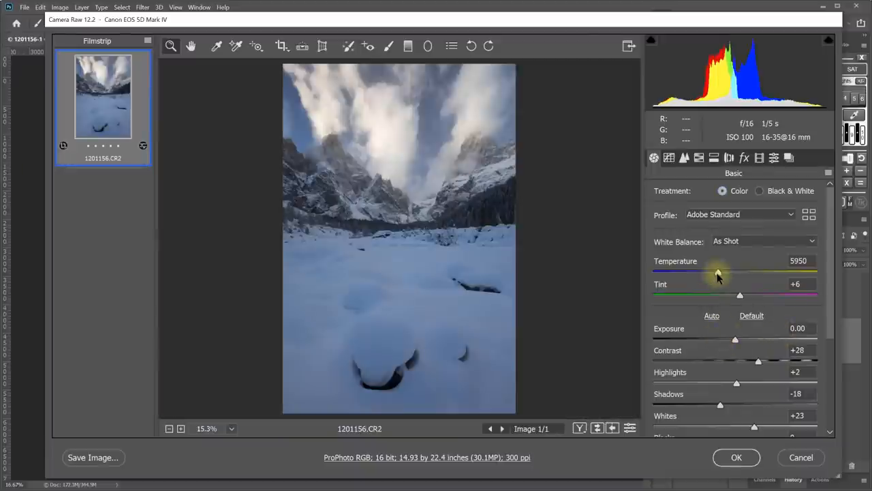
left_click_drag(718, 272, 791, 273)
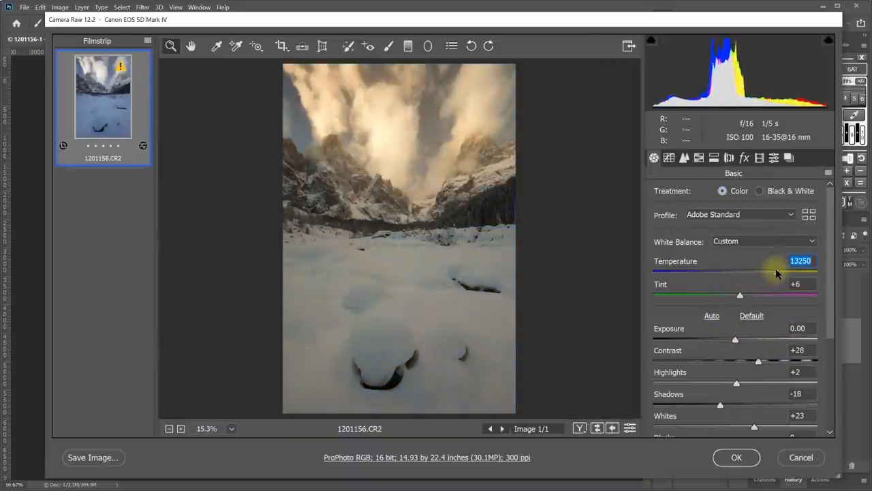
left_click_drag(740, 294, 759, 294)
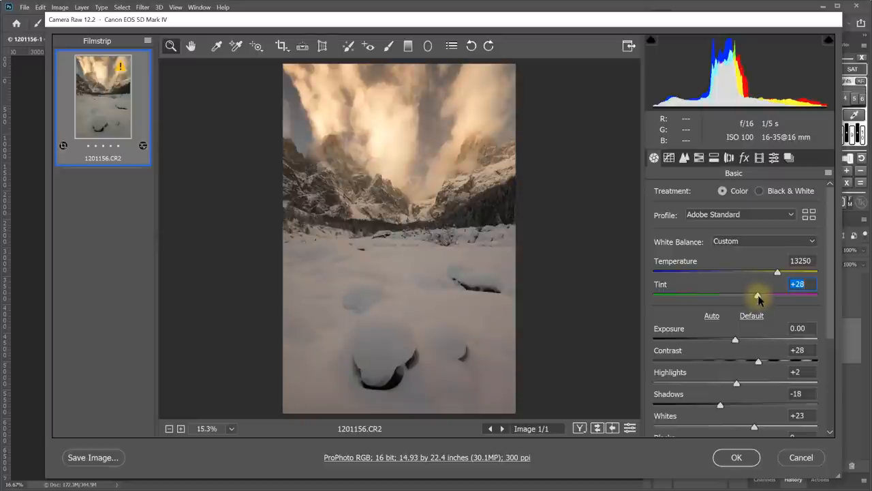
left_click_drag(777, 272, 780, 272)
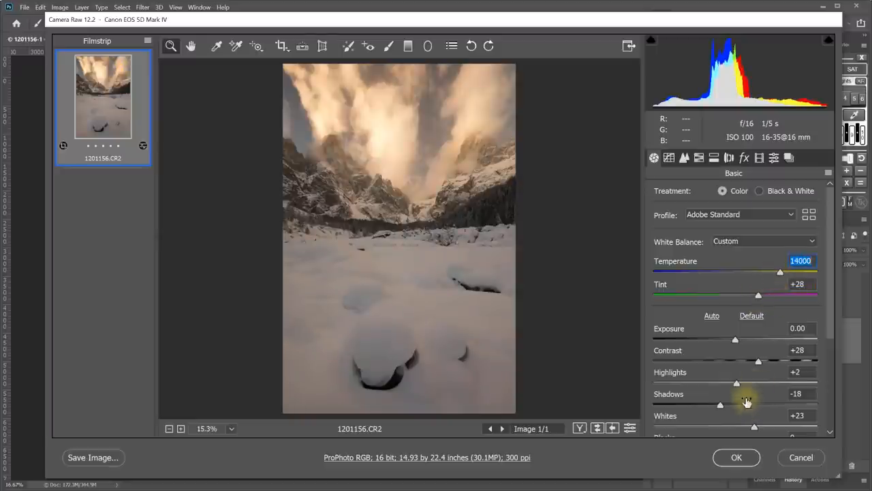
left_click_drag(757, 361, 768, 361)
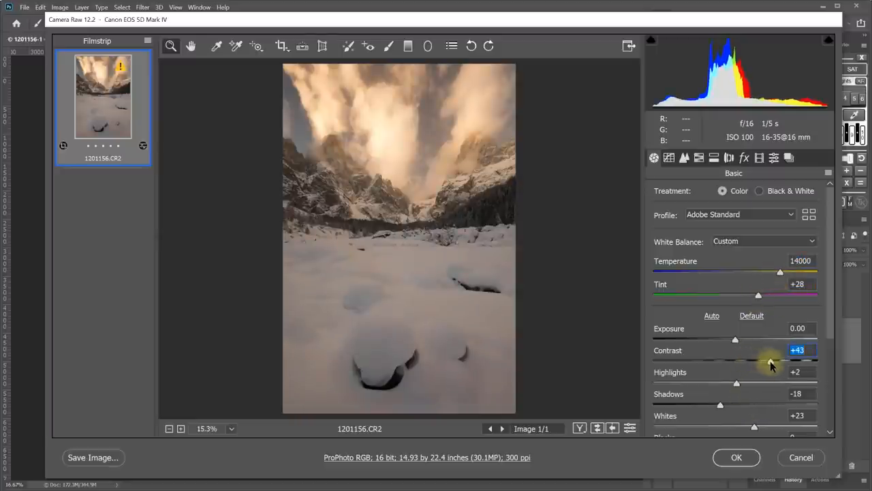
left_click_drag(781, 272, 785, 272)
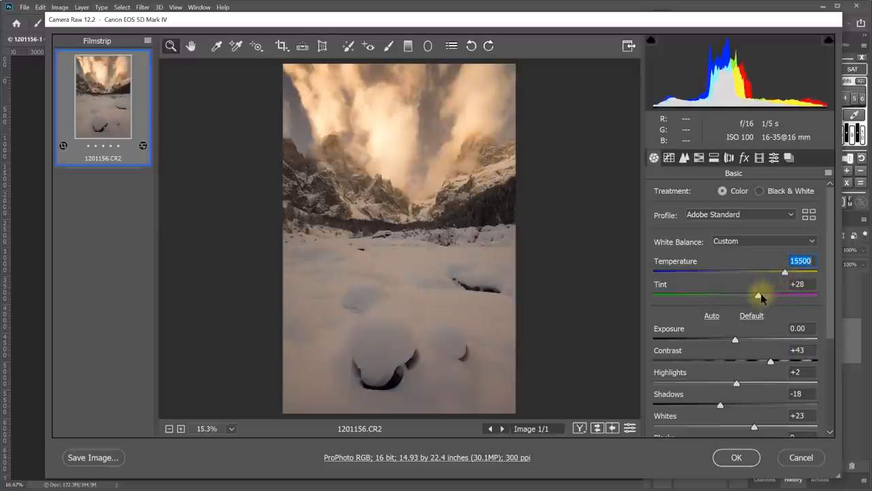
scroll("down", 3)
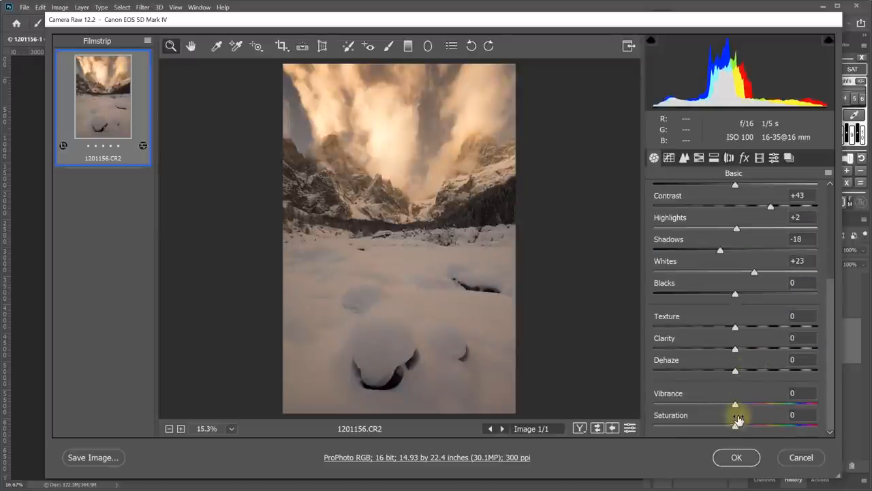
left_click_drag(735, 404, 748, 403)
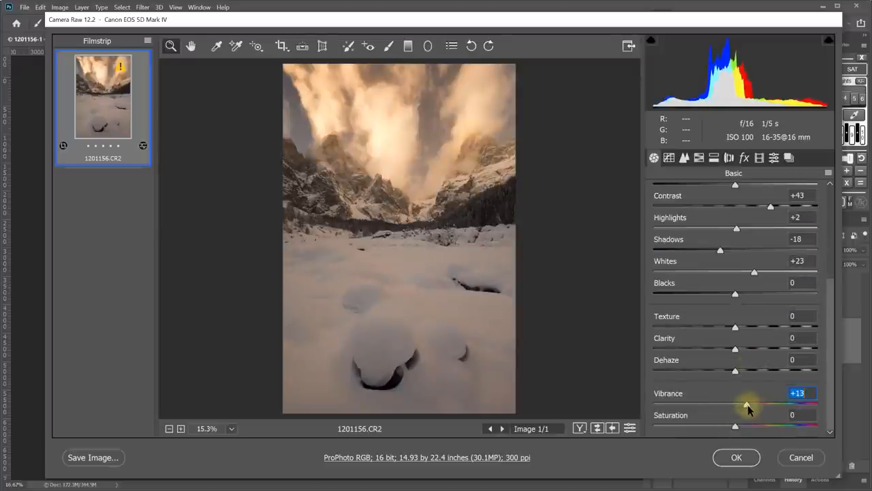
left_click_drag(735, 425, 742, 426)
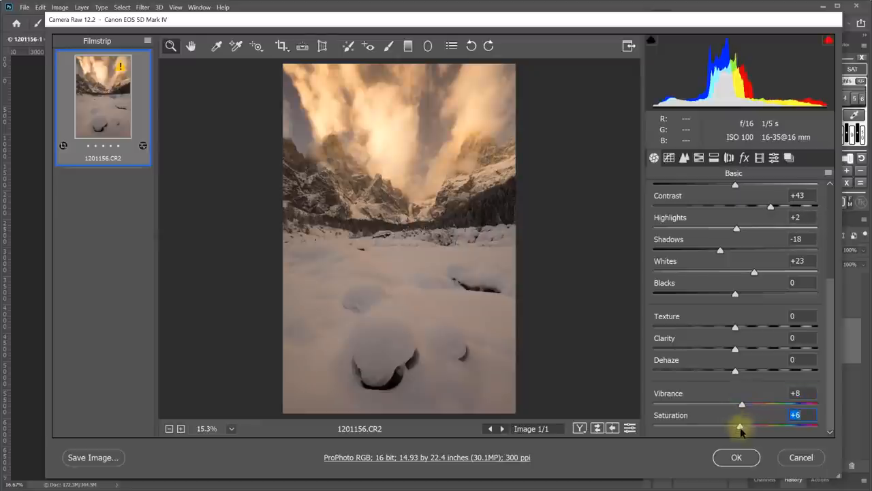
mouse_move(473, 369)
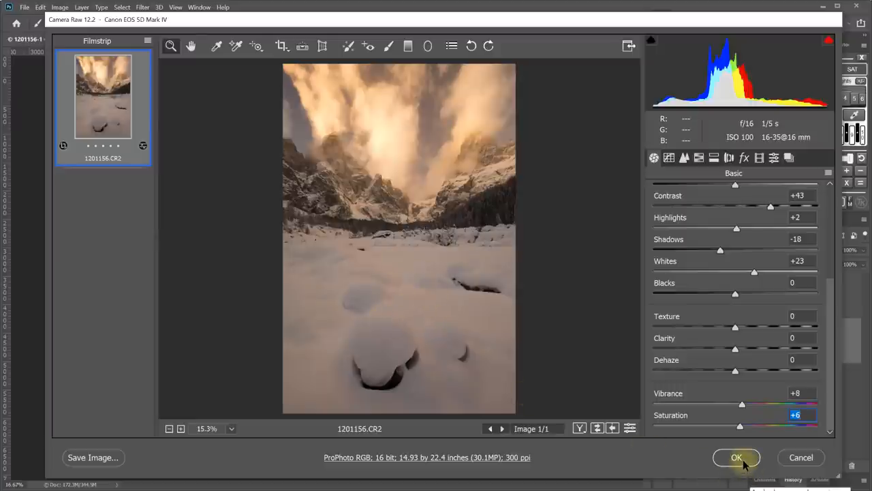
left_click(736, 457)
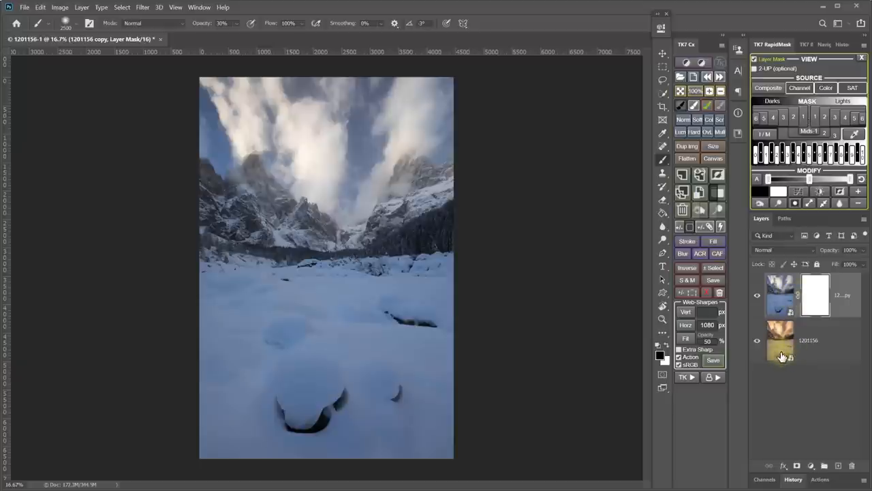
mouse_move(781, 351)
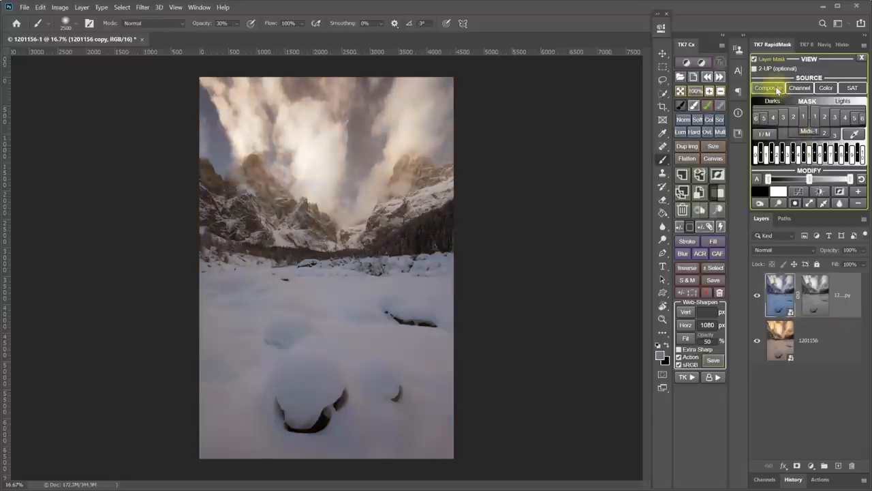
Generate a Composite-source luminosity mask for the 1201156 copy layer mask.
left_click(768, 87)
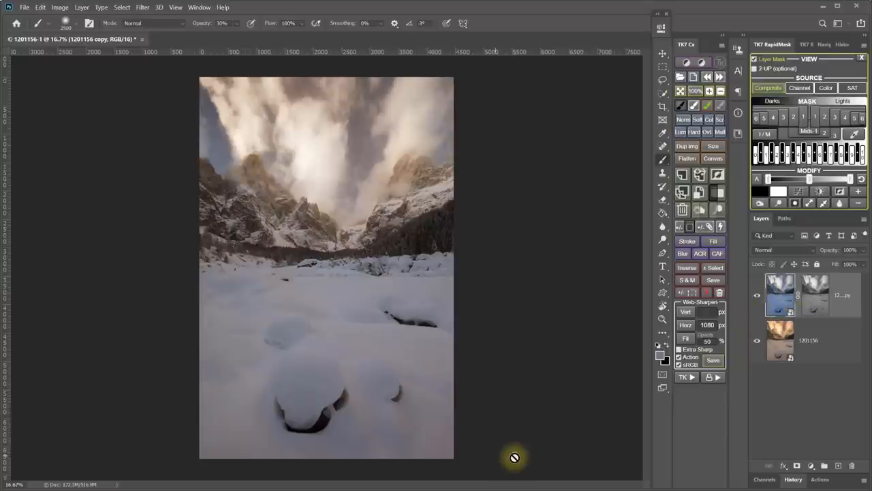
mouse_move(484, 458)
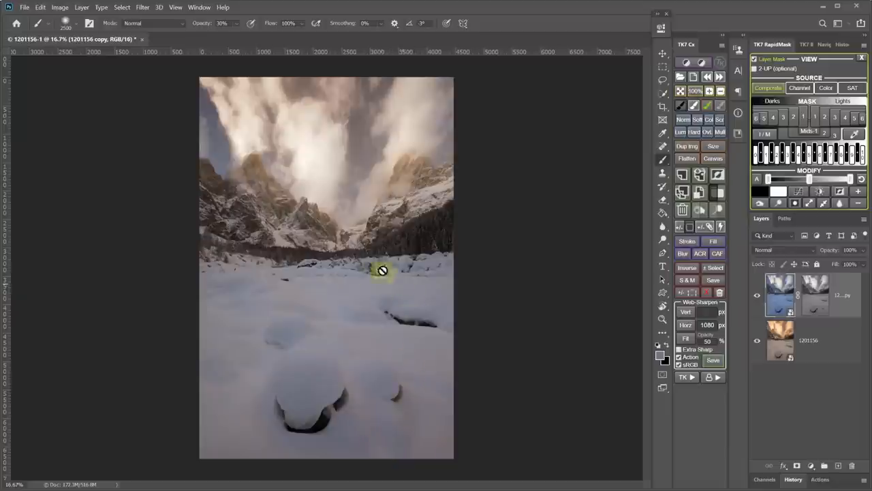
mouse_move(354, 403)
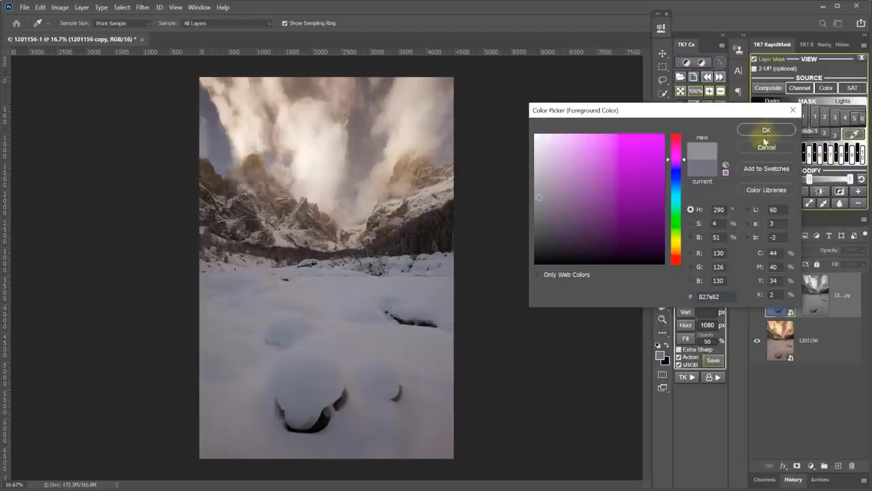
Accept the sampled neutral grey #827e82 in the Color Picker as the foreground colour.
left_click(766, 129)
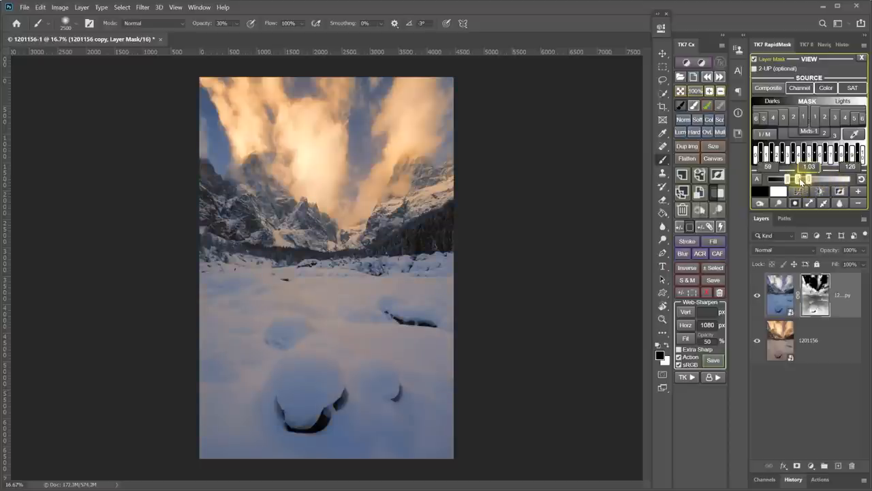
Raise the mask contrast with TK7 RapidMask Modify levels 59, 1.03 and 128.
left_click_drag(799, 178, 808, 179)
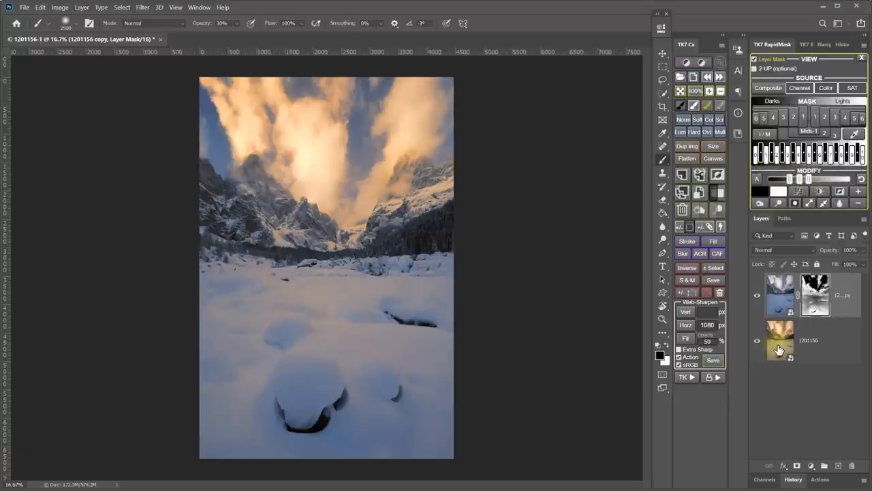
Reopen Camera Raw for the 1201156 smart object layer.
left_click(317, 378)
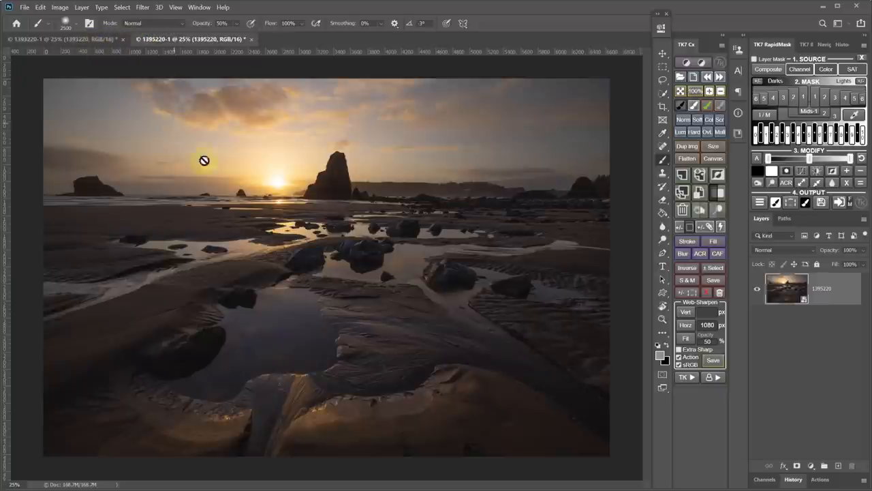
Open the underexposed beach sunset file as a second document tab.
left_click(684, 377)
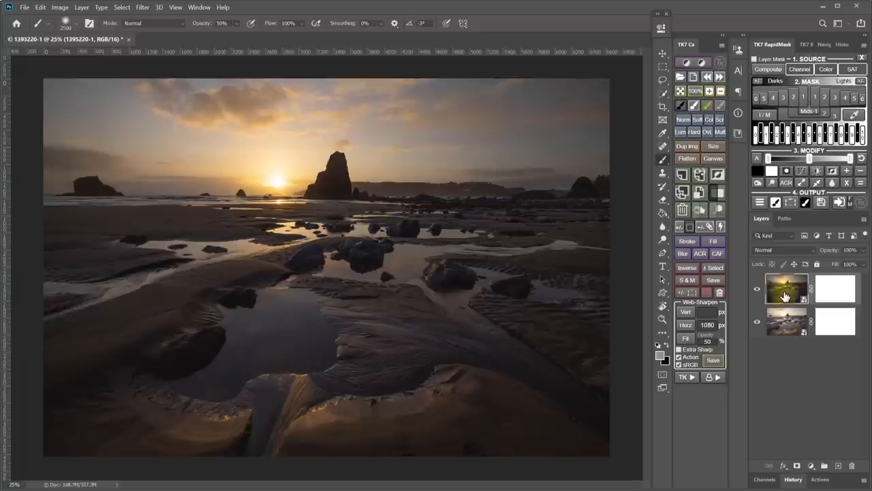
Select the dark sky exposure layer in the stacked two-layer document.
left_click(757, 287)
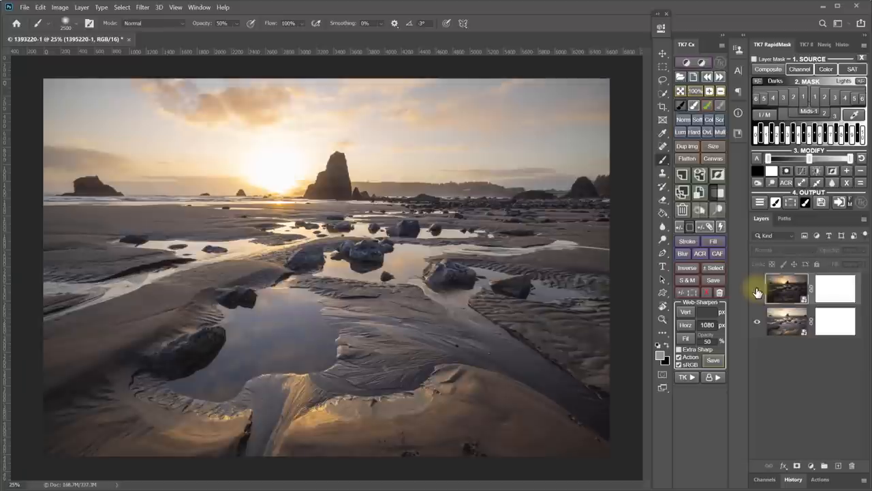
mouse_move(758, 293)
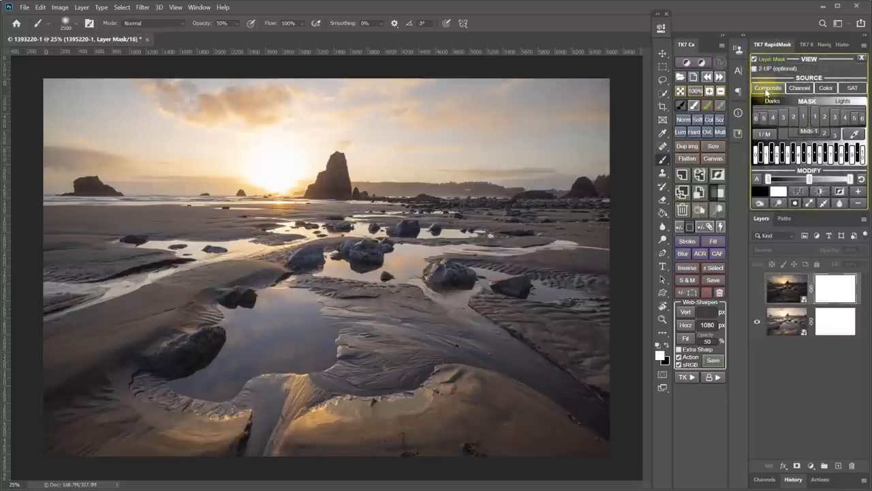
Apply a Composite-sourced Lights mask to the top layer mask and make that layer visible again.
left_click(835, 289)
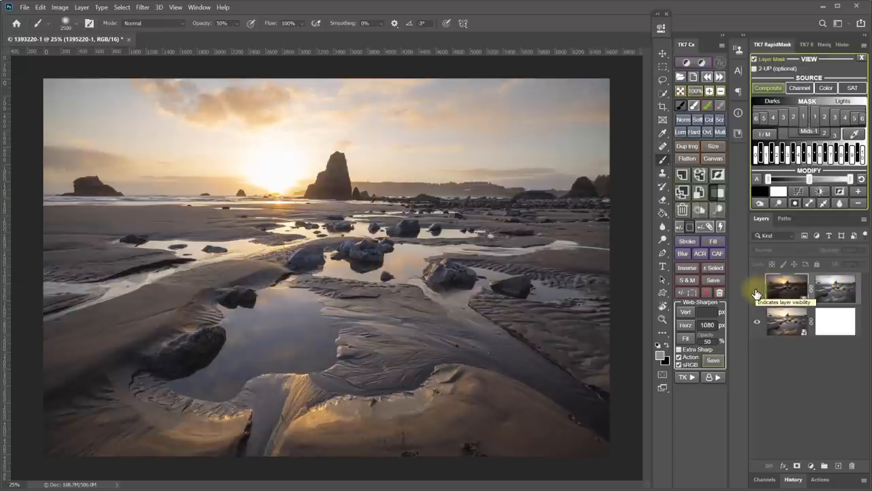
left_click(756, 291)
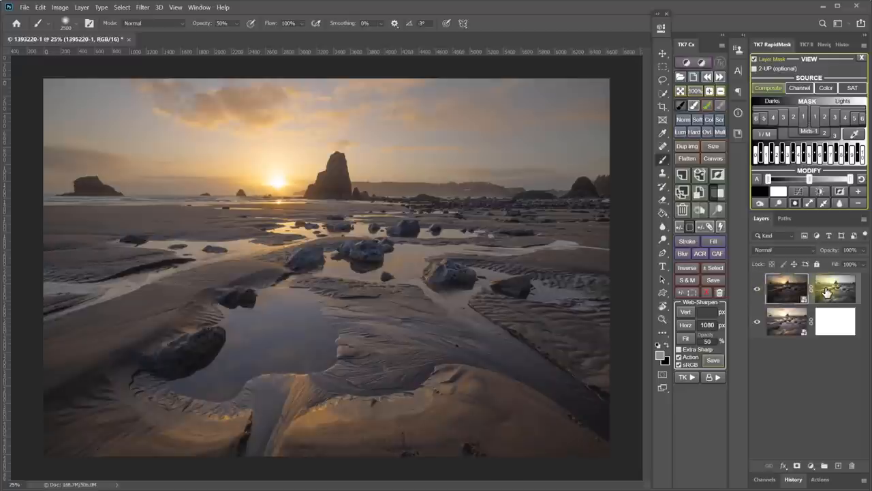
mouse_move(828, 292)
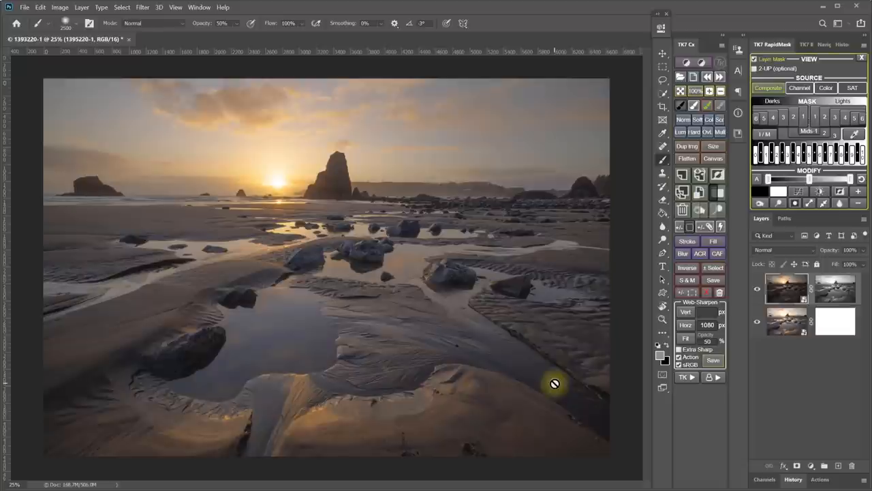
mouse_move(230, 155)
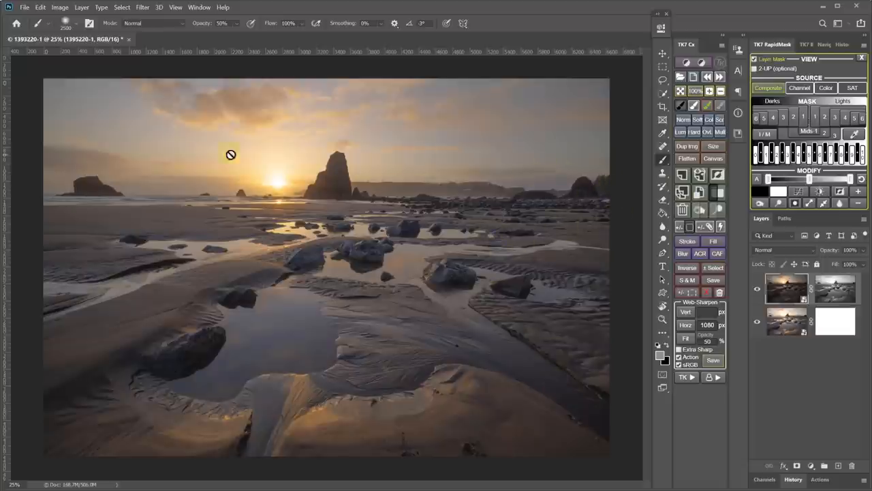
mouse_move(516, 195)
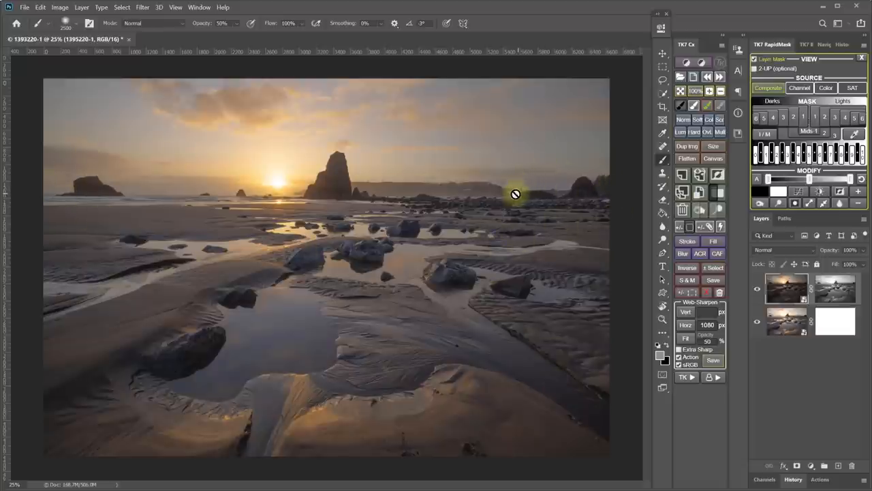
mouse_move(354, 101)
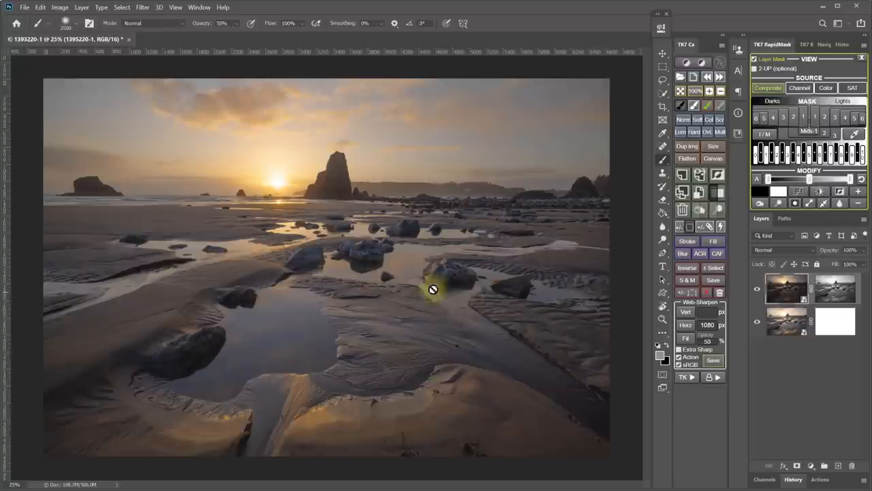
mouse_move(359, 280)
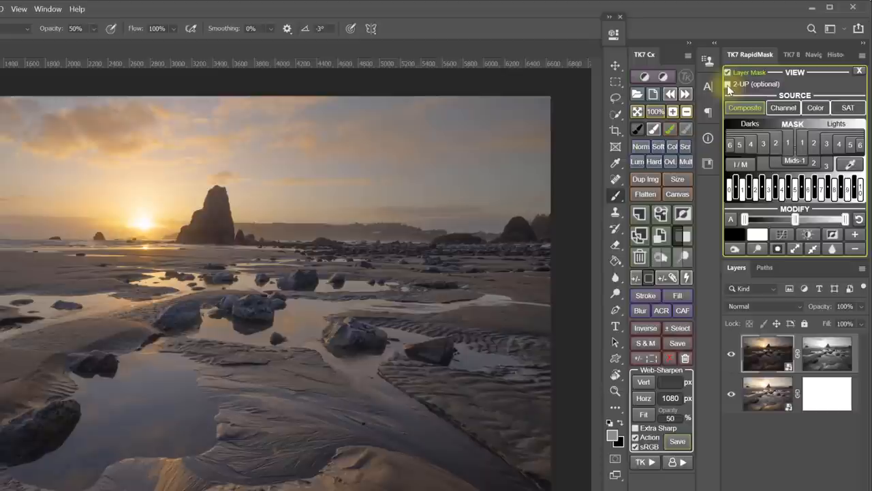
Enable RapidMask 2-UP and tile the mask and composite windows horizontally.
left_click(728, 84)
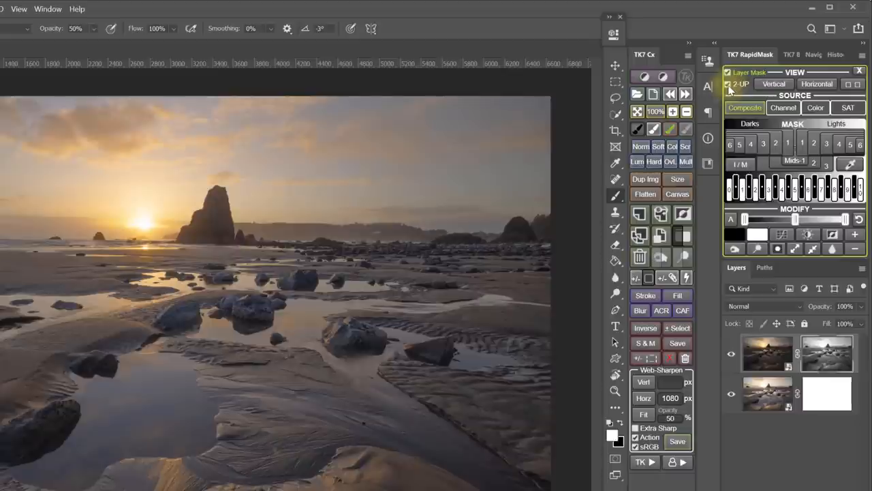
left_click(817, 83)
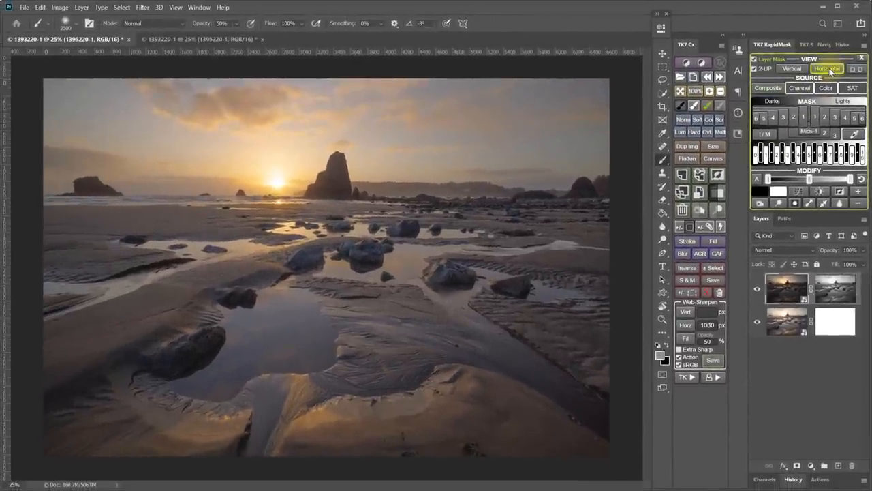
left_click(826, 68)
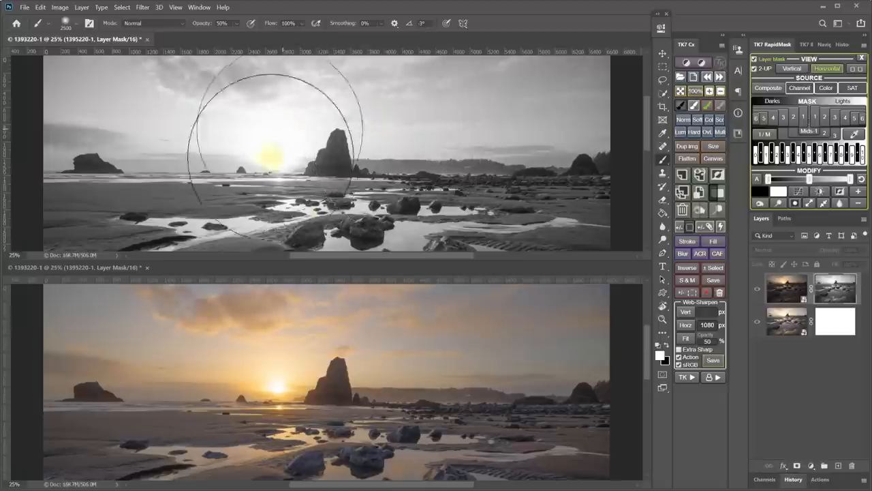
Fit both windows and regenerate the top mask with a narrower Lights level.
left_click(720, 92)
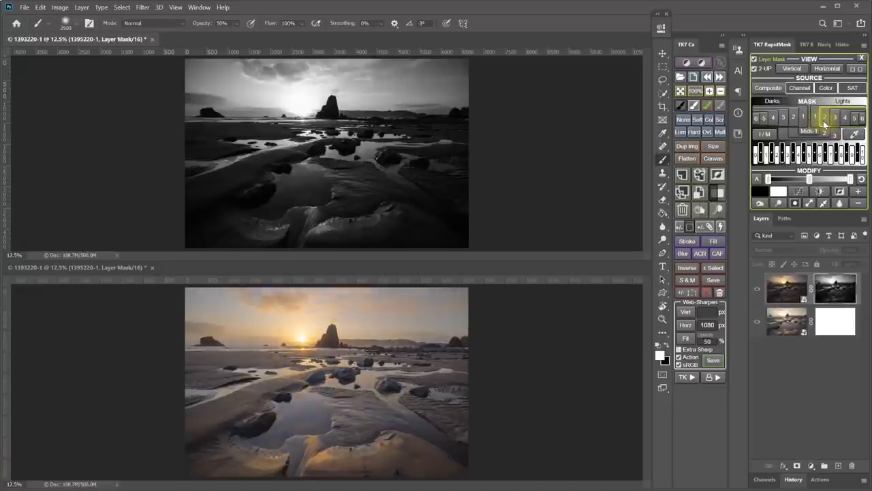
left_click(804, 117)
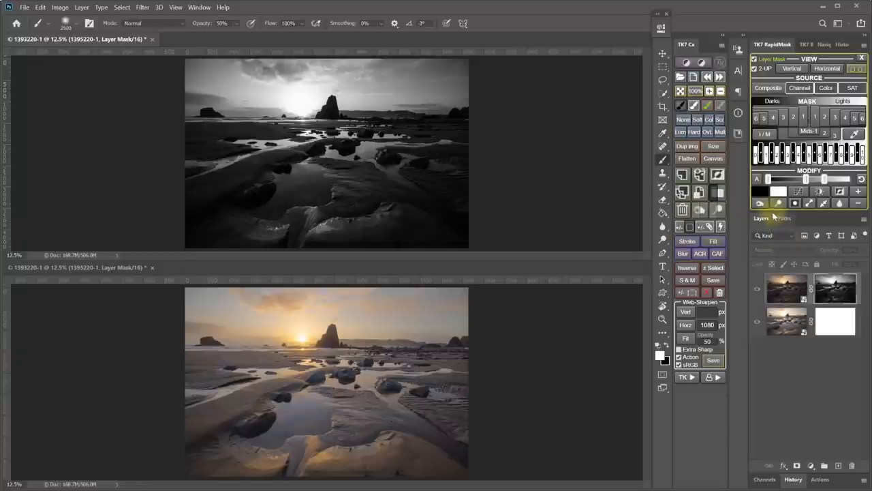
Paint black over the right foreground and along the left horizon rocks in the mask.
left_click(760, 191)
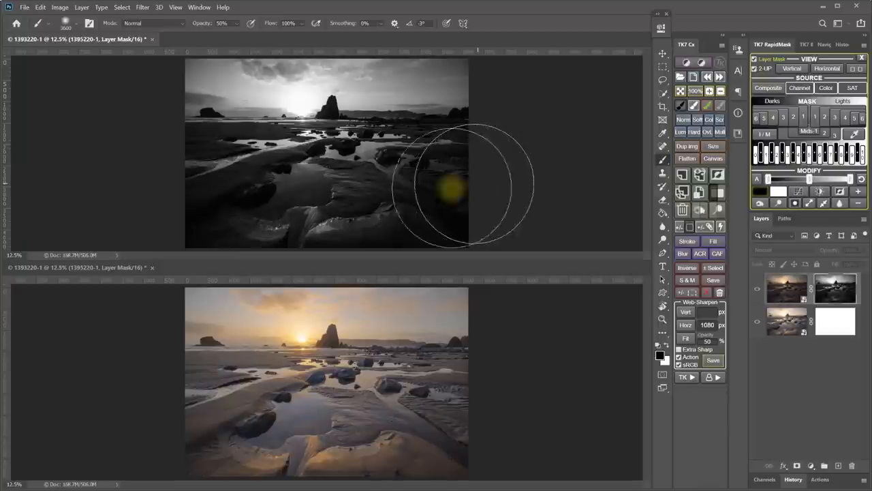
left_click_drag(450, 188, 181, 188)
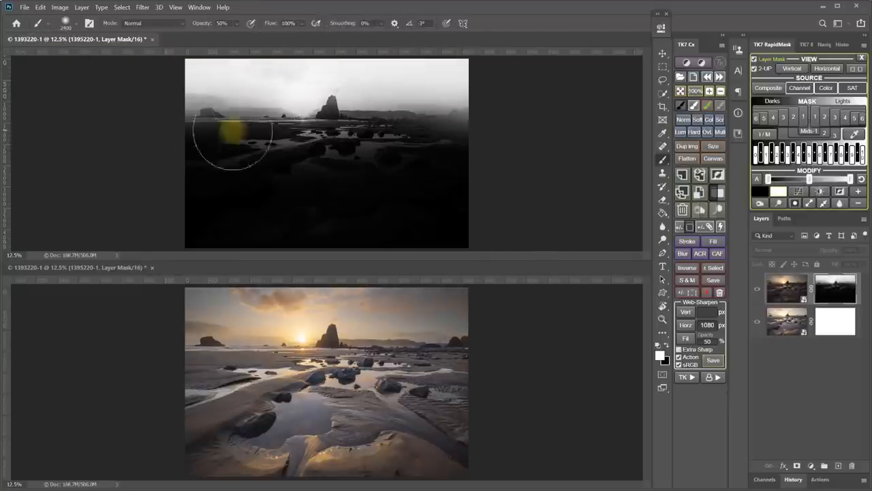
left_click_drag(231, 132, 317, 136)
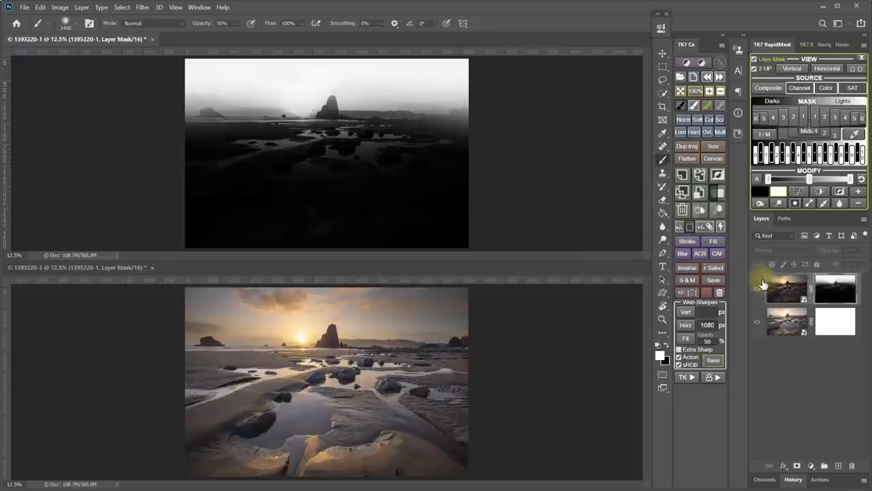
mouse_move(787, 287)
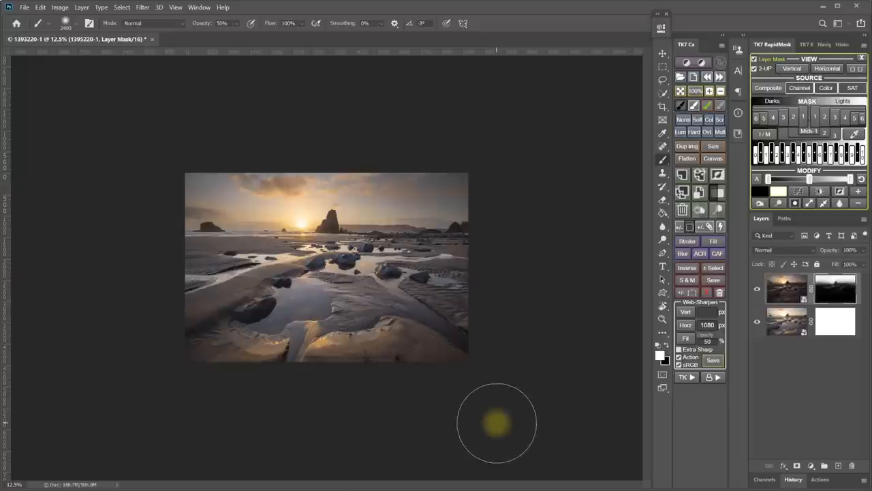
Turn off RapidMask 2-UP to return to a single full-colour view of the blend.
left_click(826, 68)
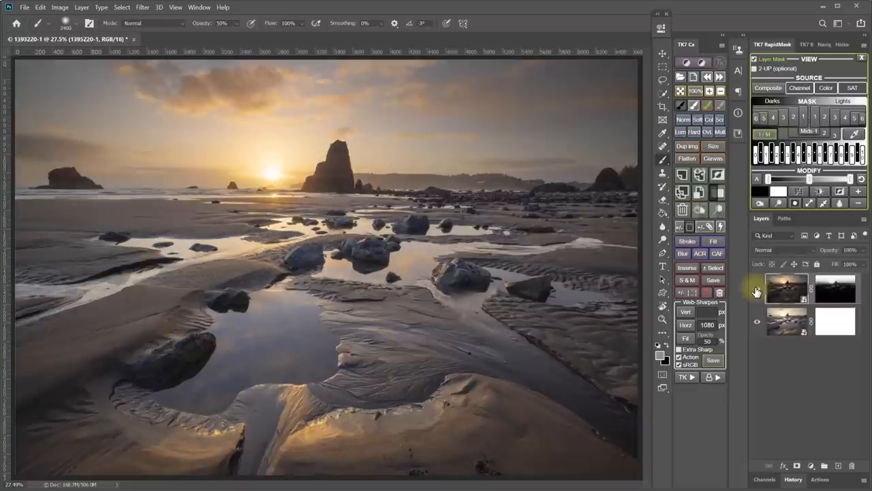
mouse_move(756, 291)
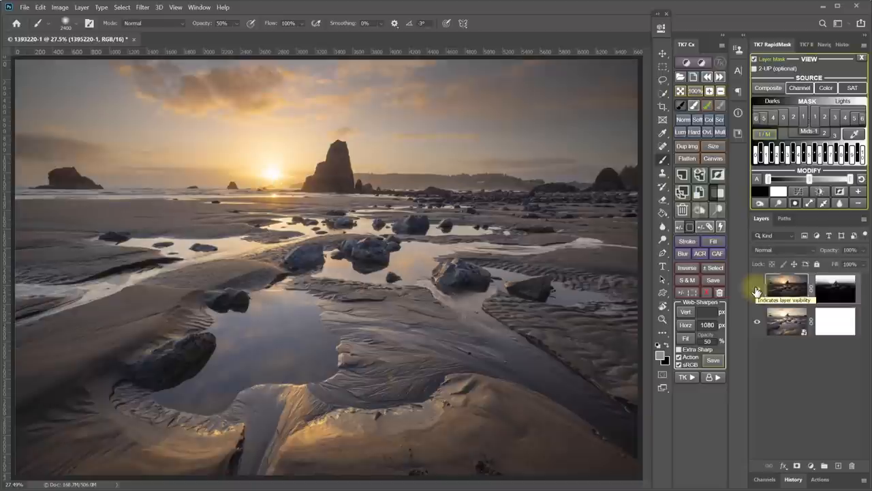